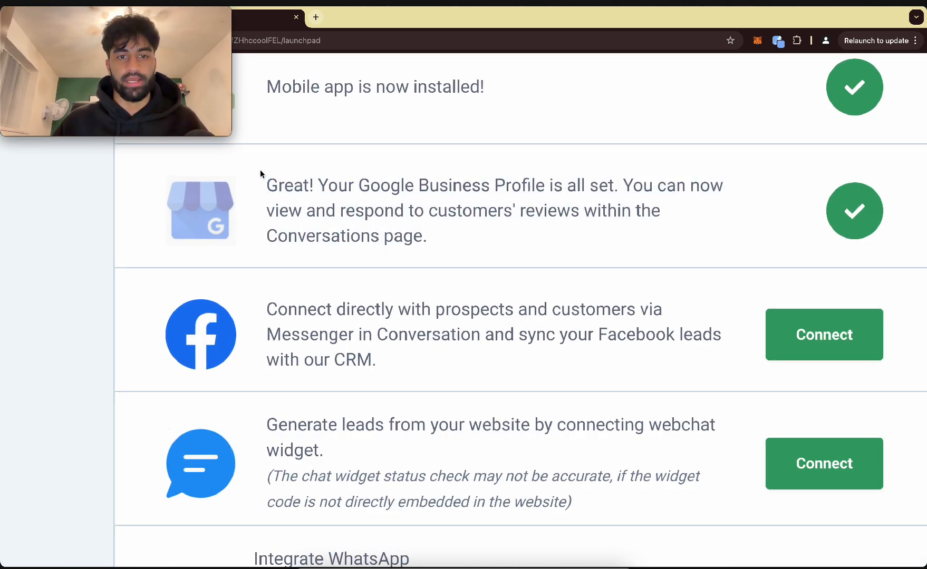
# Reach the reviews widget editor from Reputation > Widgets.
pyautogui.moveTo(267, 185); pyautogui.dragTo(509, 211)
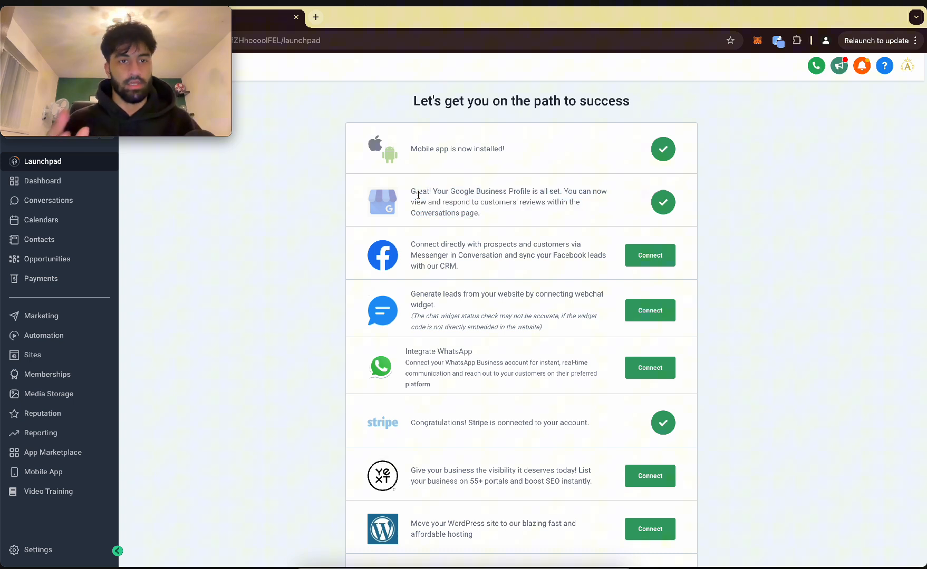
pyautogui.click(43, 413)
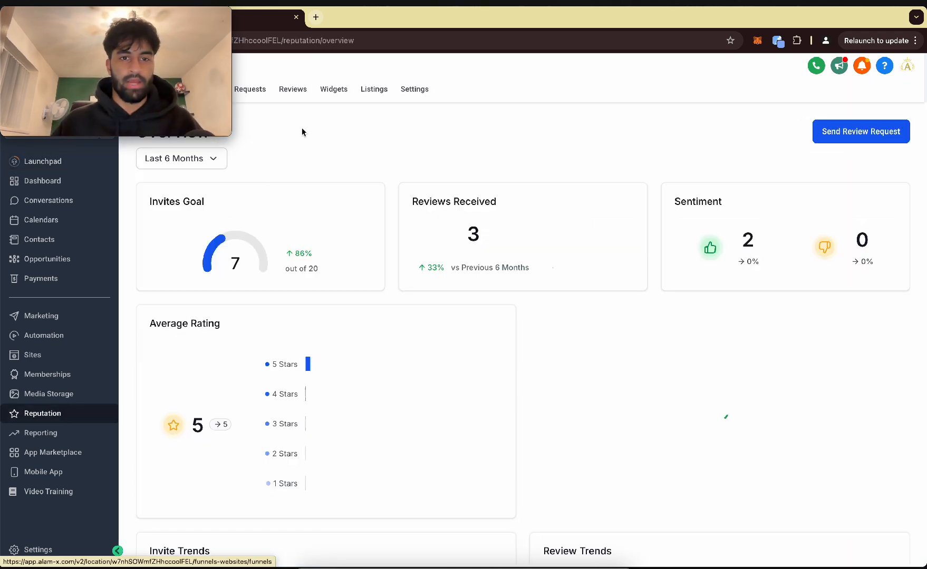
pyautogui.click(333, 88)
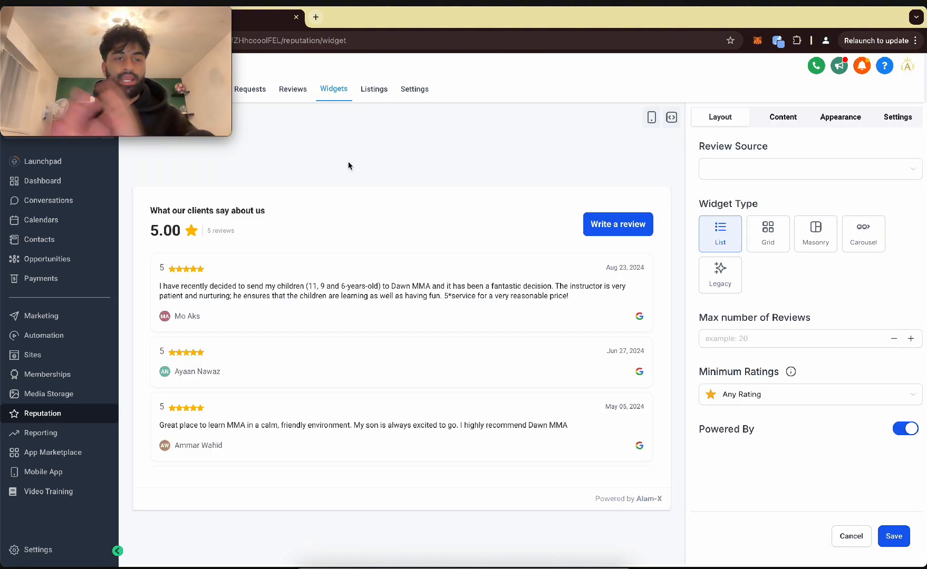
pyautogui.scroll(-3)
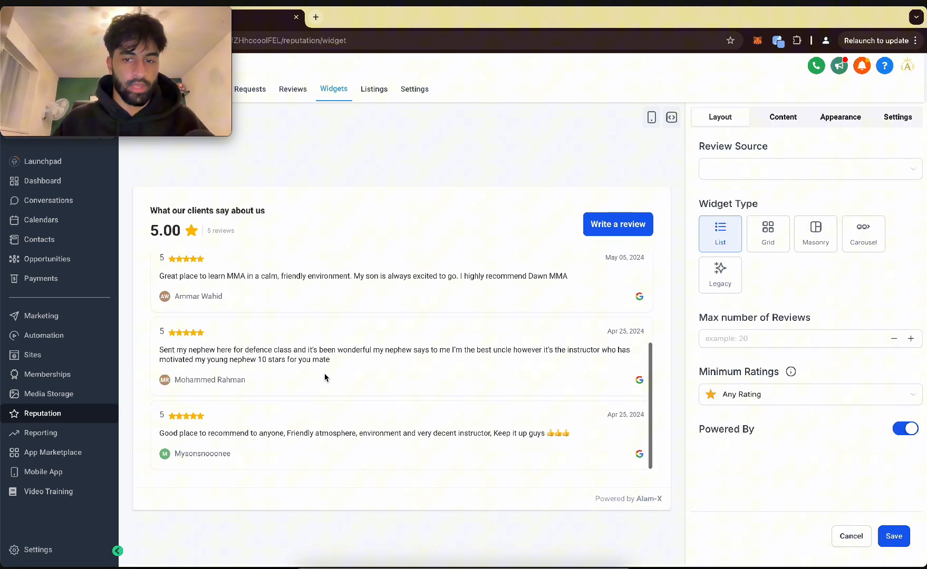
# Keep the List layout after trying Carousel and set Minimum Ratings to Only 5 rated.
pyautogui.click(863, 233)
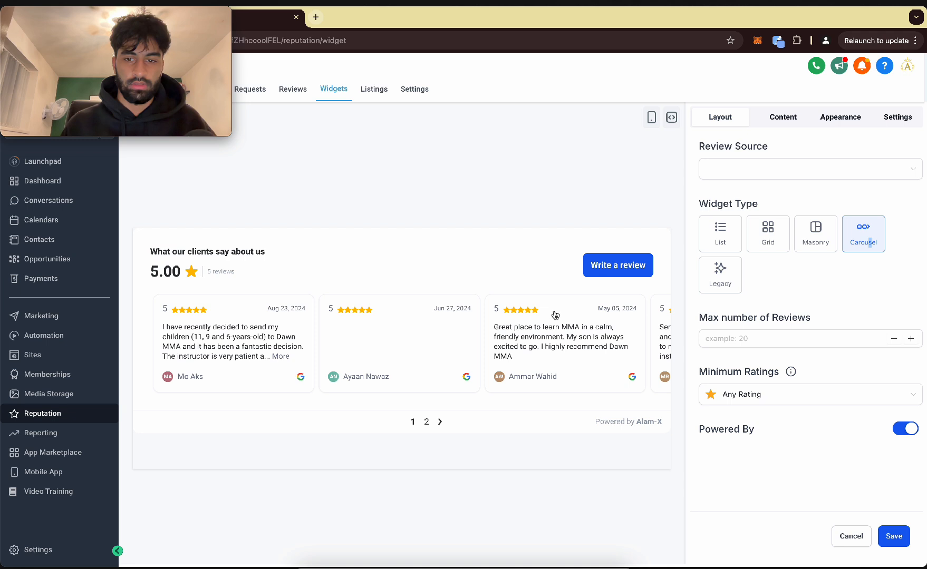
pyautogui.click(719, 233)
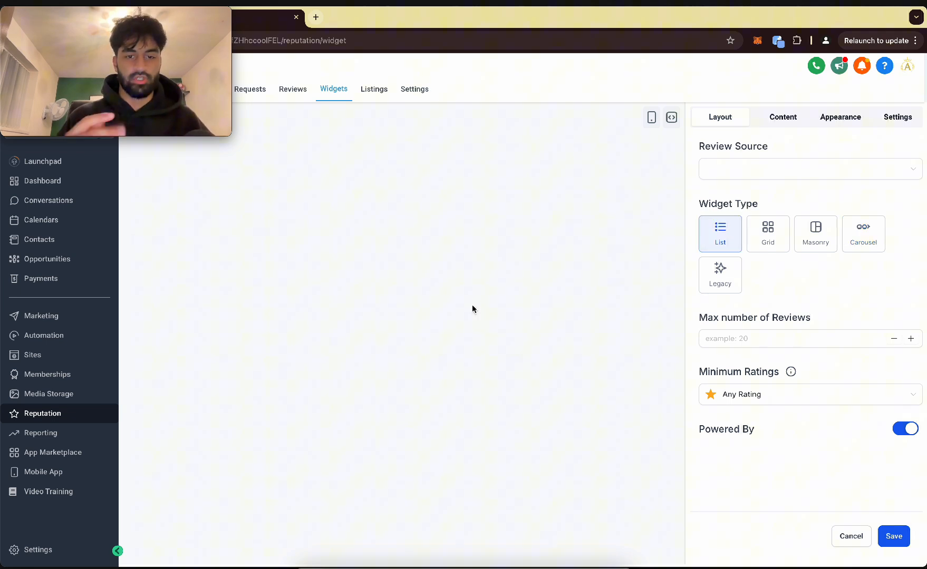
pyautogui.click(804, 394)
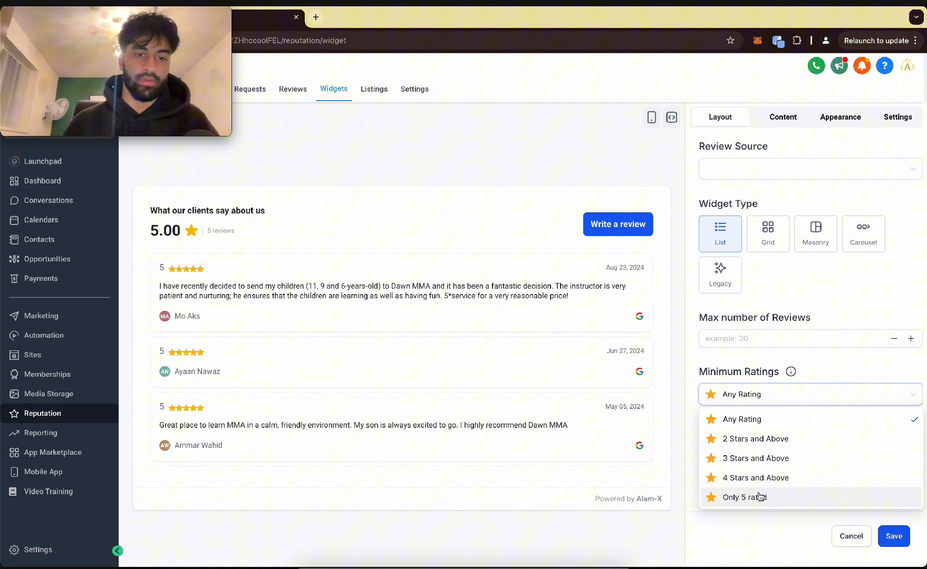
pyautogui.click(748, 497)
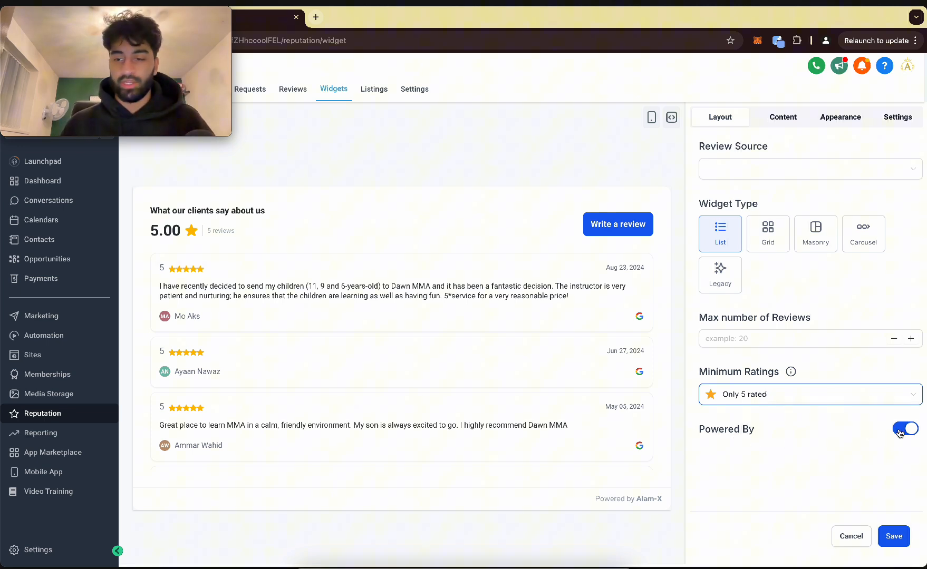
# Enter 'HERE ARE OUR GOOGLE REVIEWS' as the widget heading on the Content tab.
pyautogui.click(782, 116)
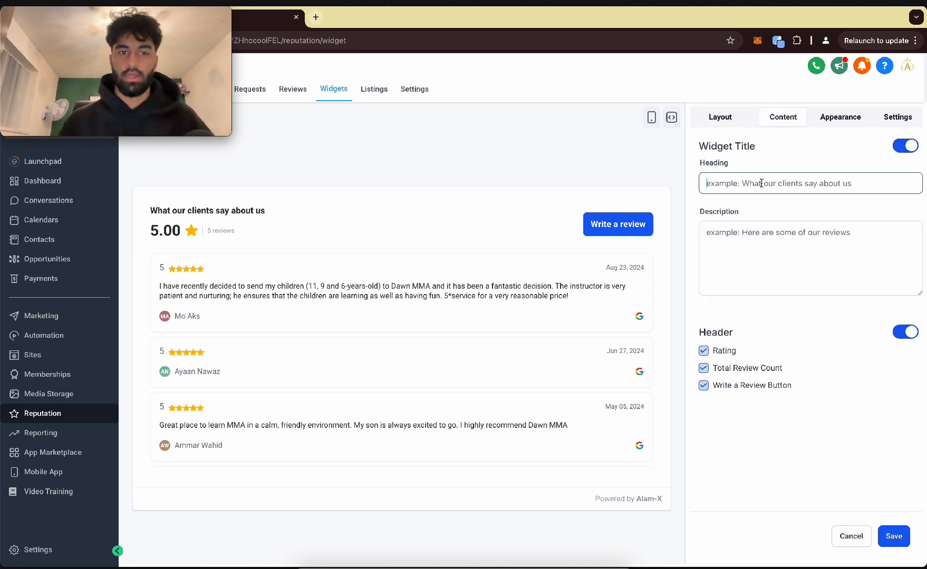
pyautogui.write('HERE ARE OUR GOOGLE R')
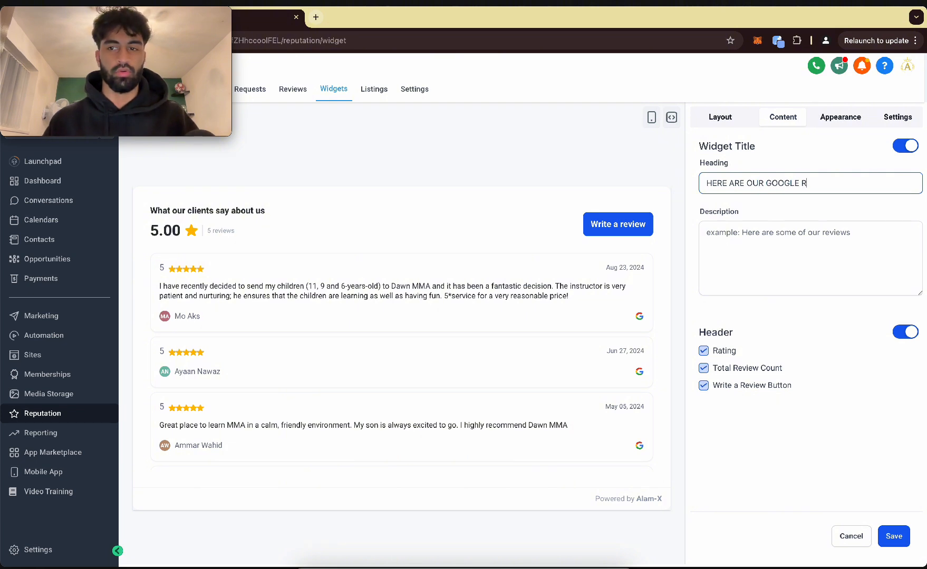
pyautogui.write('EVIEWS')
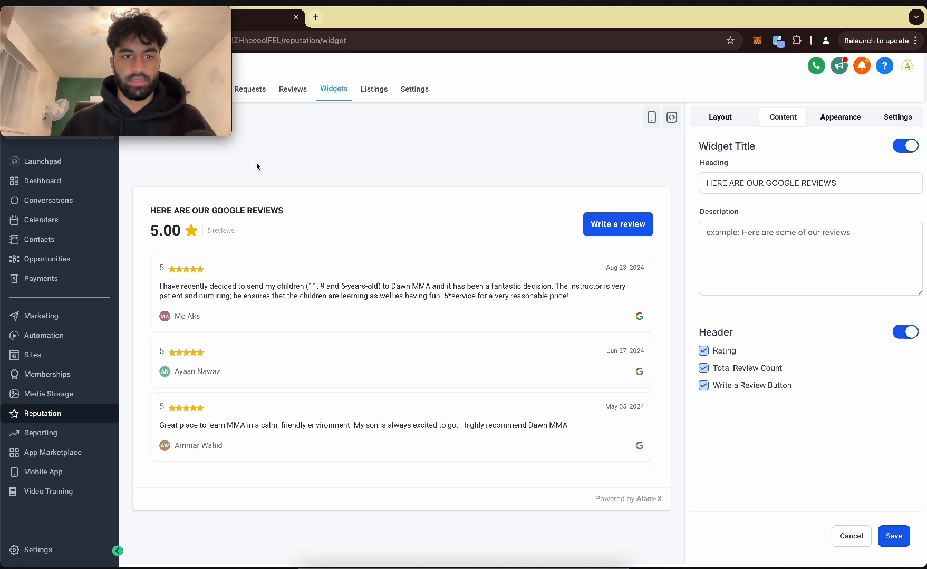
pyautogui.click(809, 258)
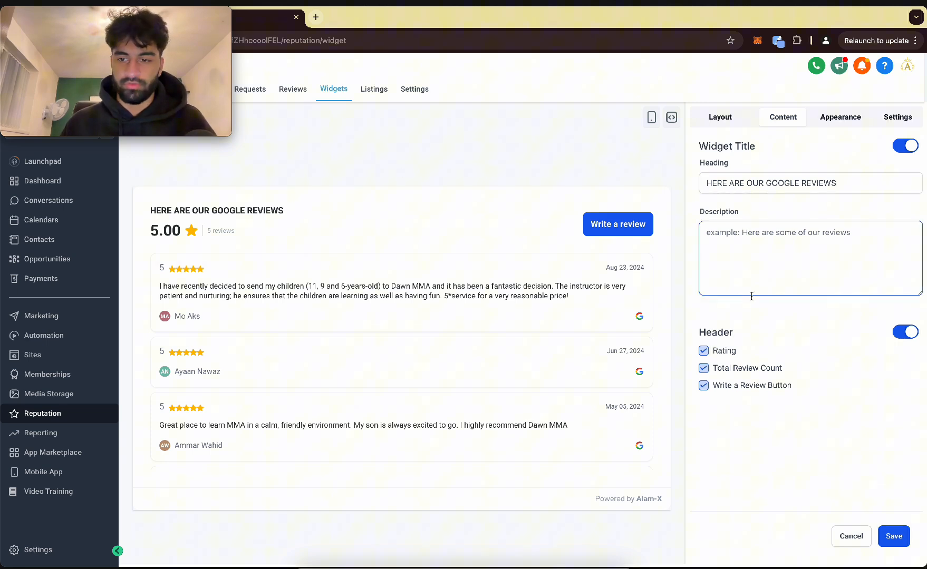
pyautogui.click(840, 116)
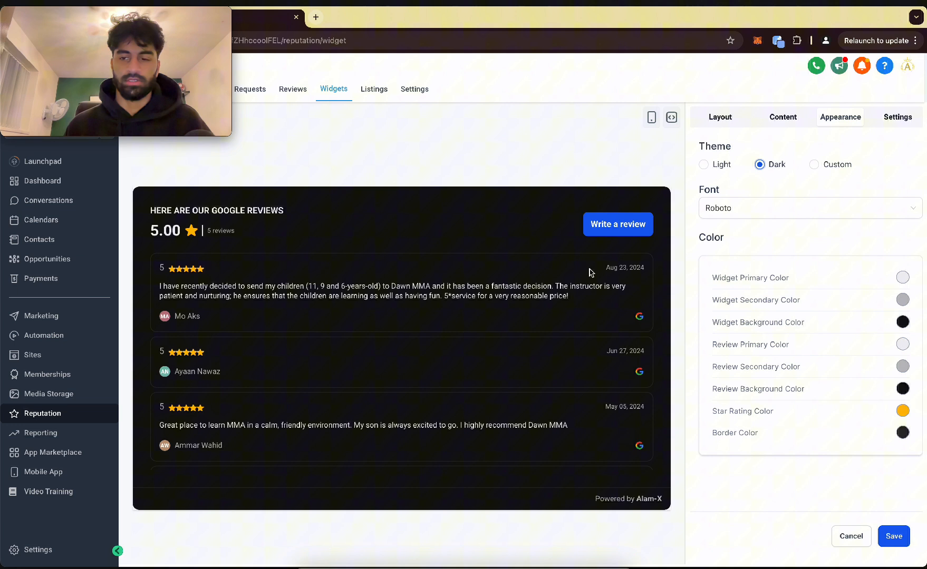
pyautogui.moveTo(516, 368)
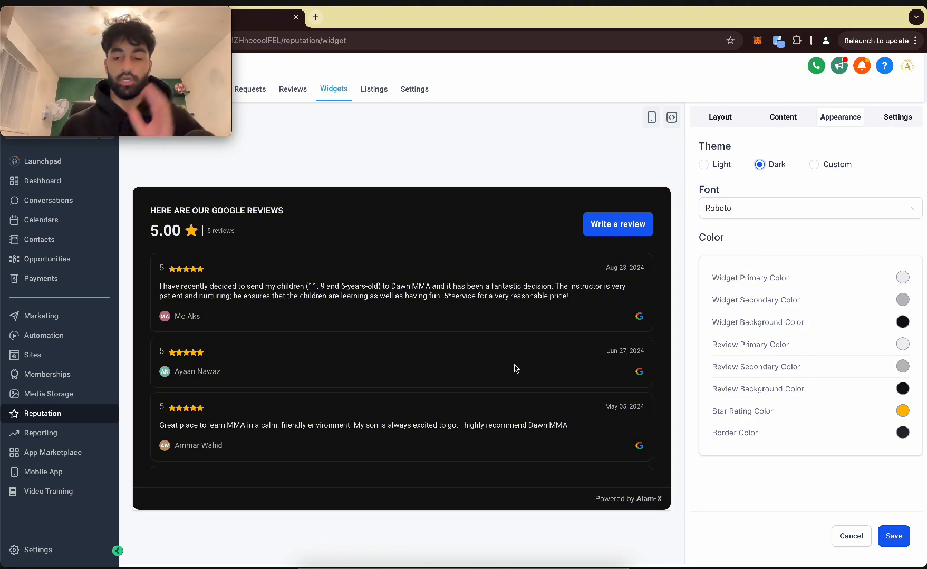
pyautogui.moveTo(554, 340)
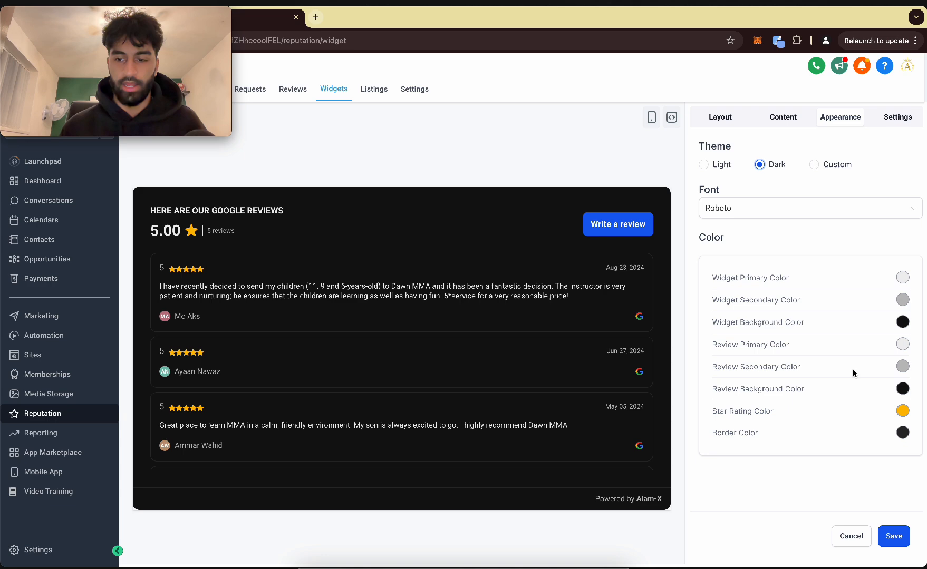
# Apply a custom theme with widget background colour #EA7500 behind dark cards.
pyautogui.click(814, 164)
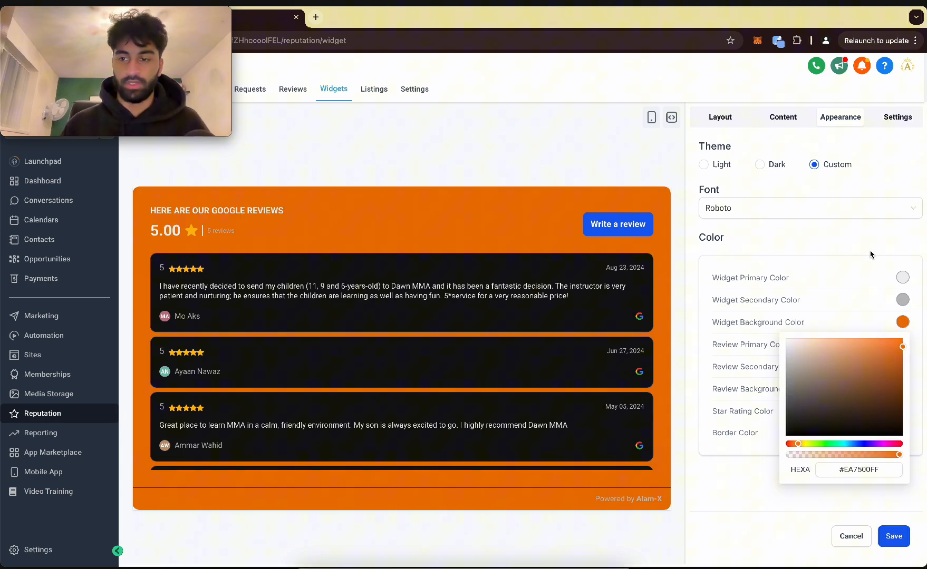
pyautogui.click(897, 117)
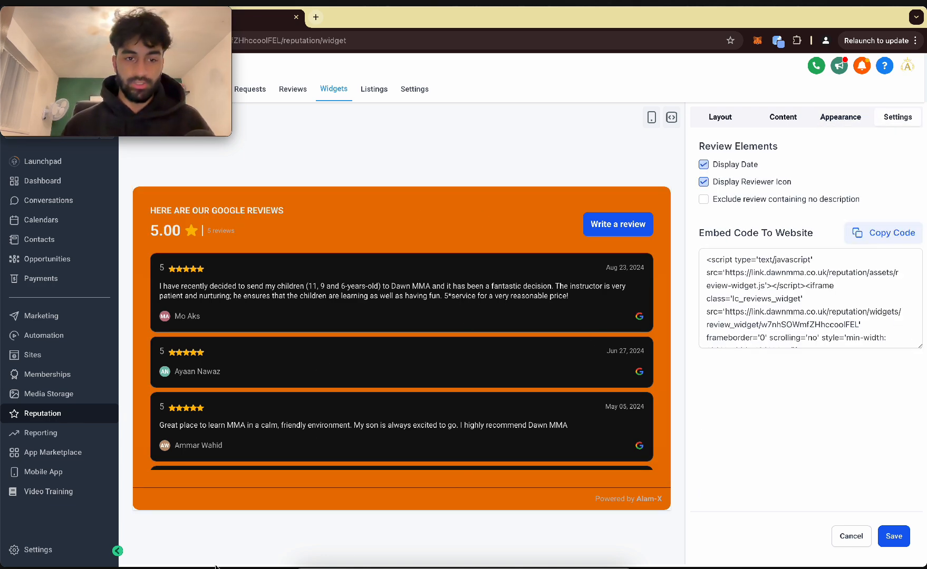
# Copy the widget's embed code for placing it on the Dawn MMA homepage.
pyautogui.click(894, 536)
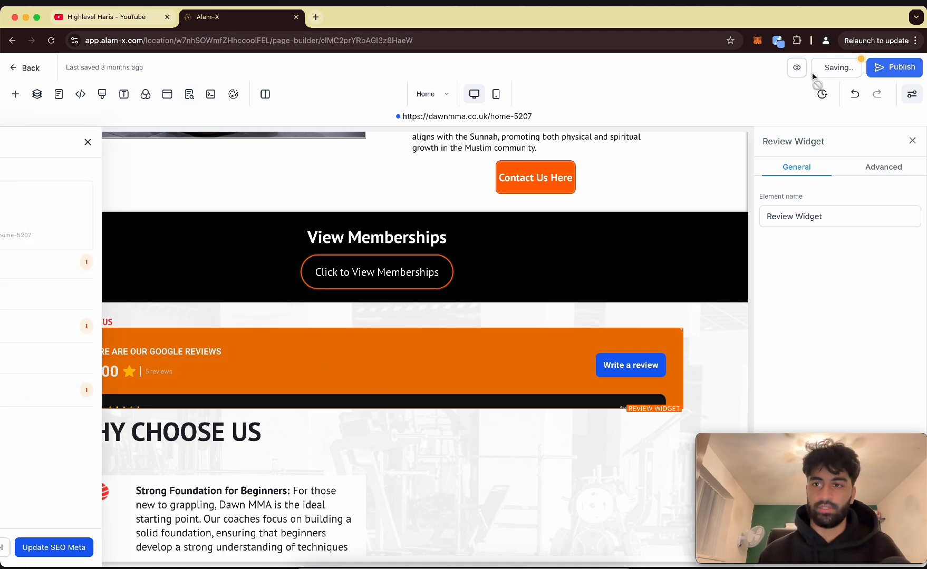
# Preview the Dawn MMA homepage and scroll to check the orange reviews widget.
pyautogui.click(796, 68)
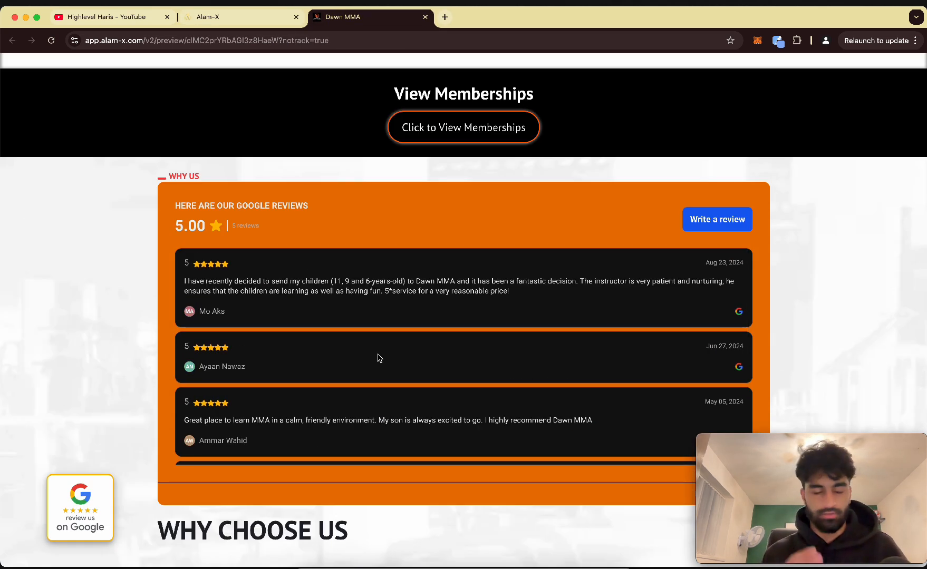
pyautogui.scroll(-3)
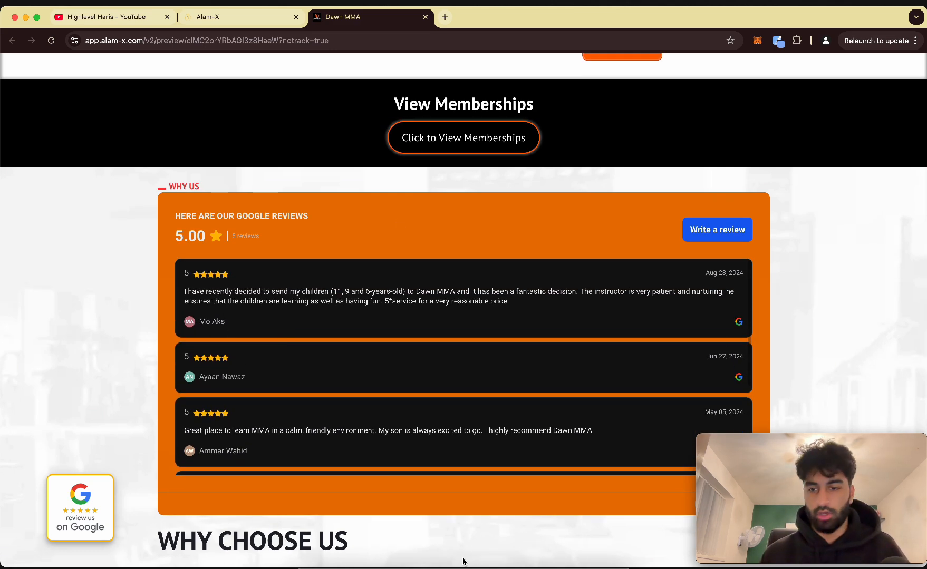
pyautogui.scroll(-3)
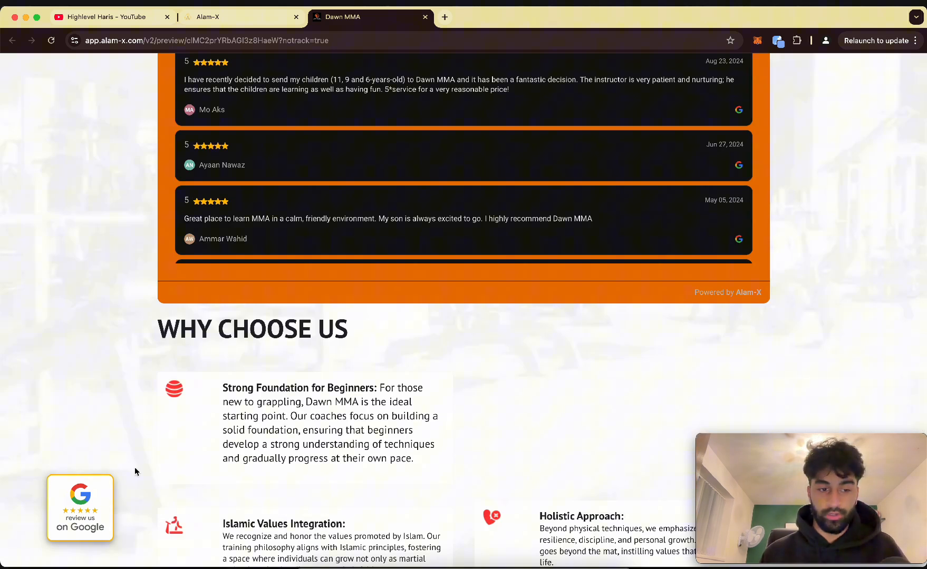
pyautogui.moveTo(90, 557)
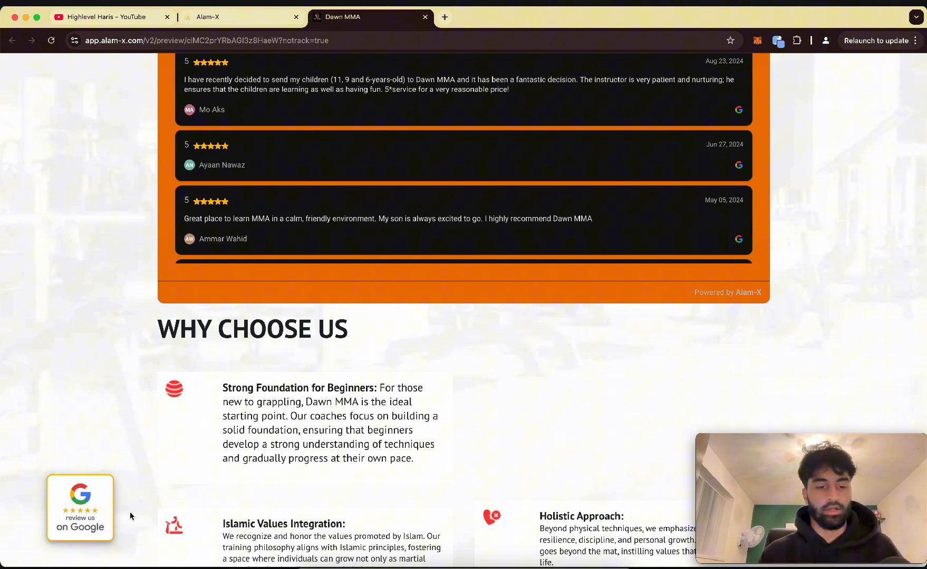
pyautogui.scroll(3)
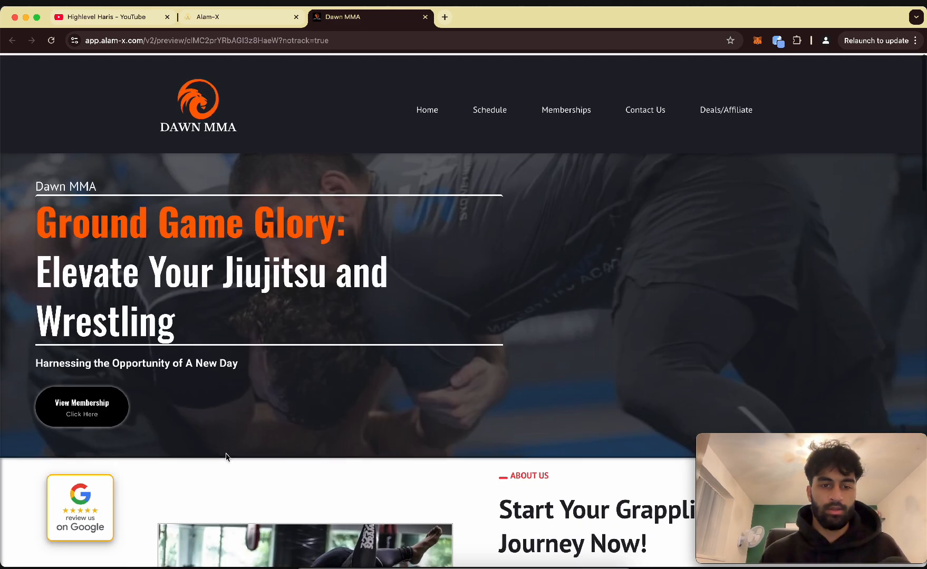
# View the Dawn MMA Google Maps listing tab, then return to the homepage preview.
pyautogui.click(444, 18)
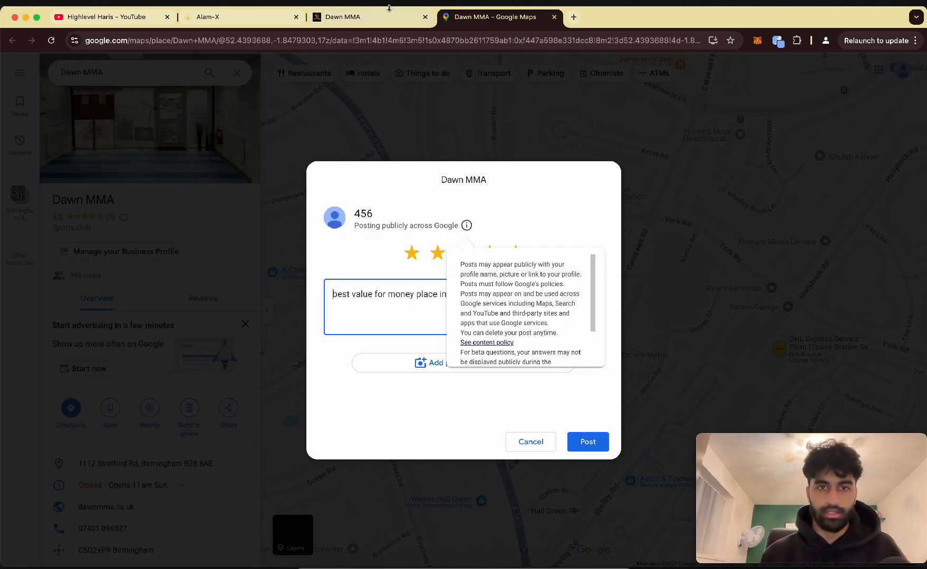
pyautogui.click(348, 17)
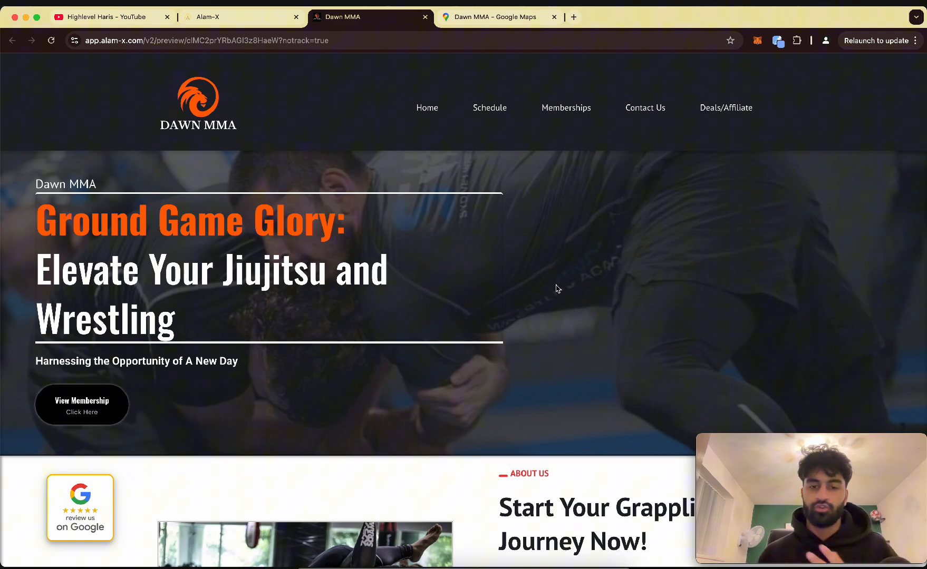
pyautogui.click(725, 108)
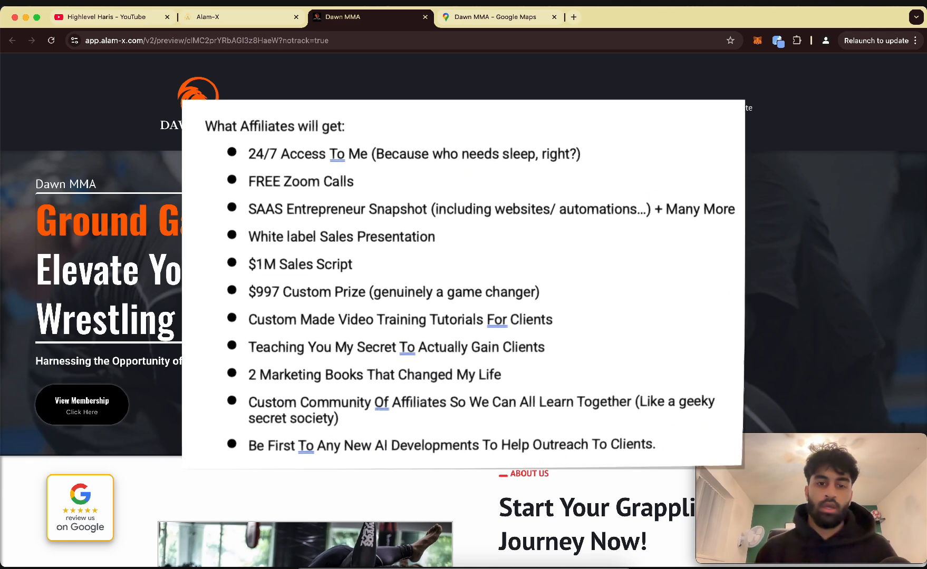